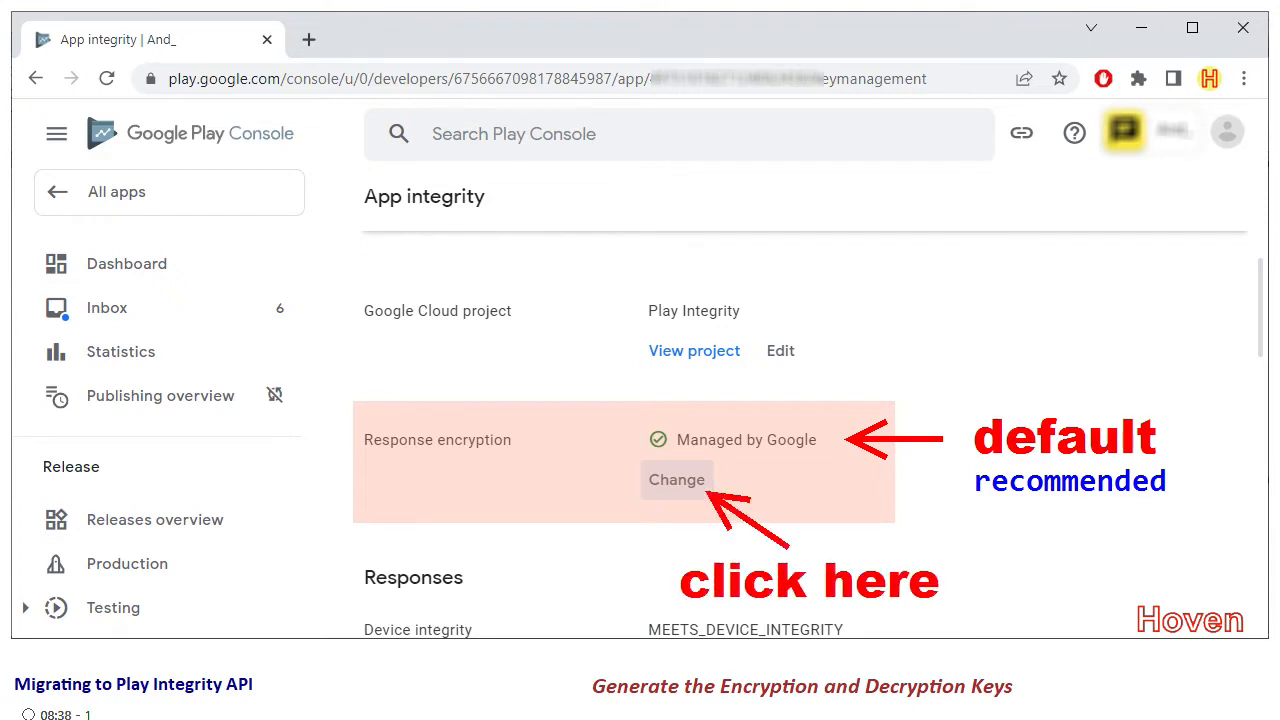
- Begin changing App integrity response encryption from the Google-managed default
click(677, 479)
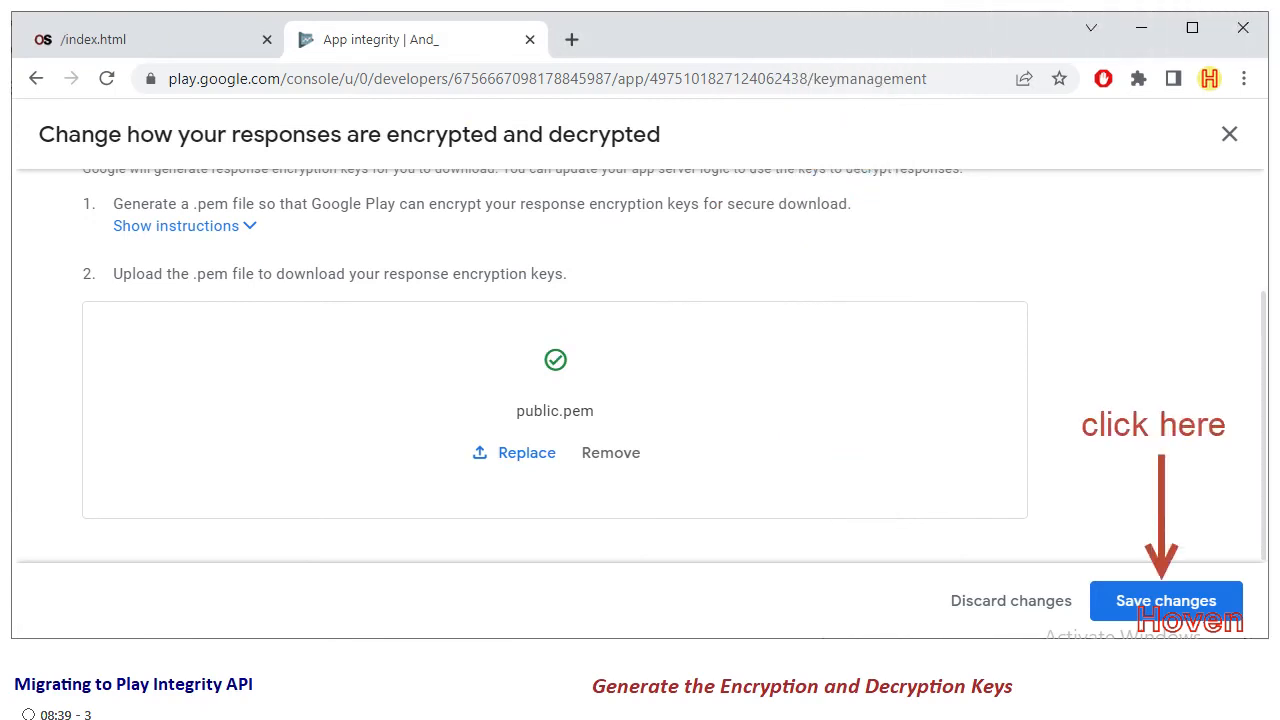
- Save the self-managed response encryption change using the uploaded public.pem
click(1165, 600)
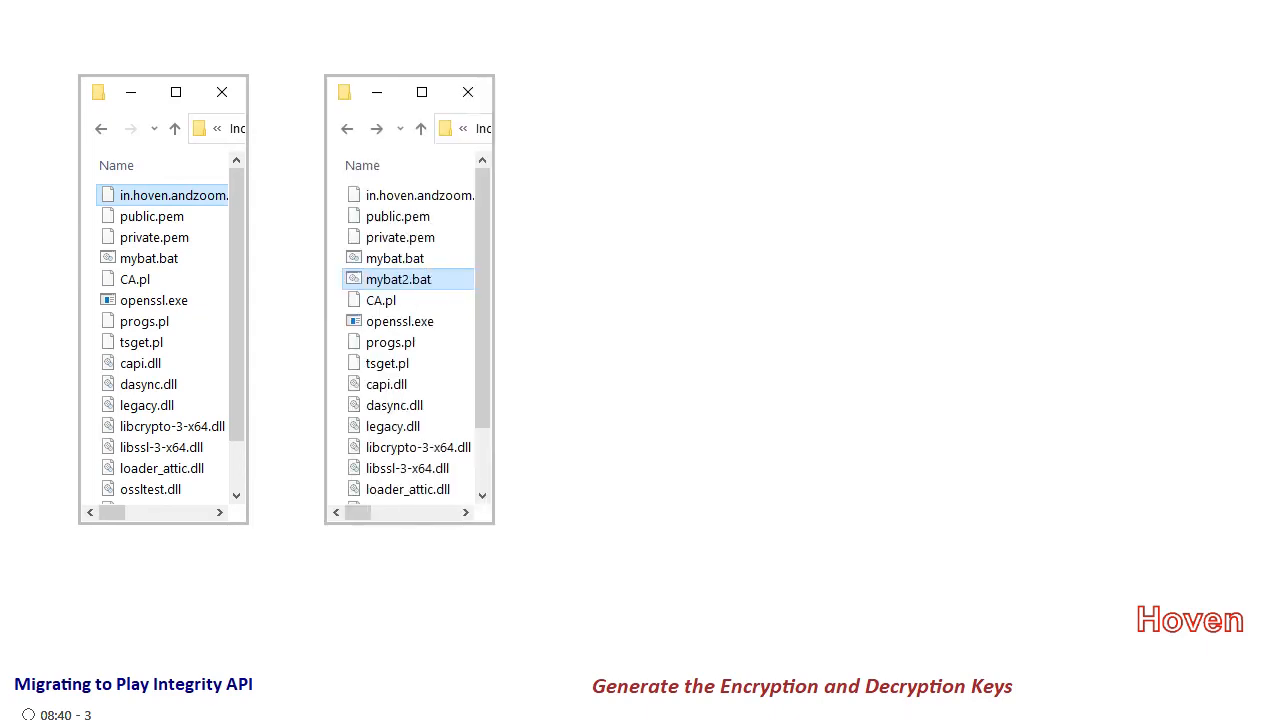
- Open mybat2.bat, the OpenSSL script decrypting in.hoven.andzoom.enc into api_keys.txt
double_click(398, 279)
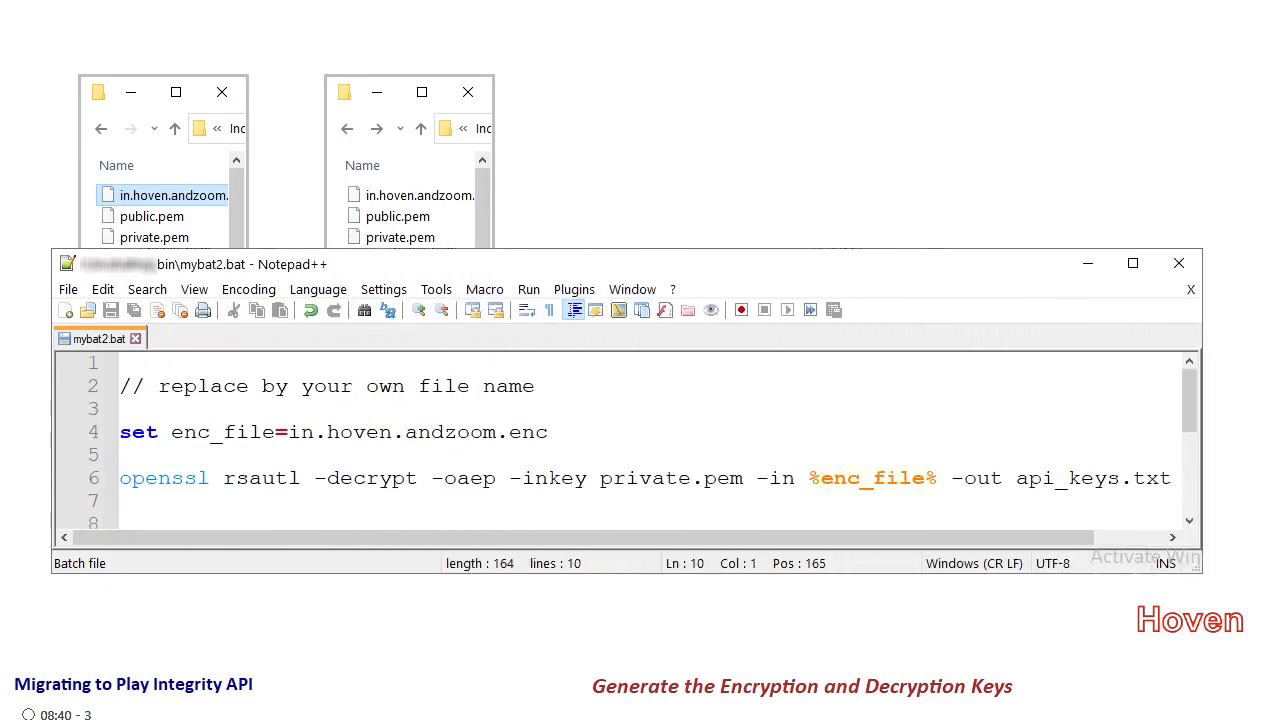